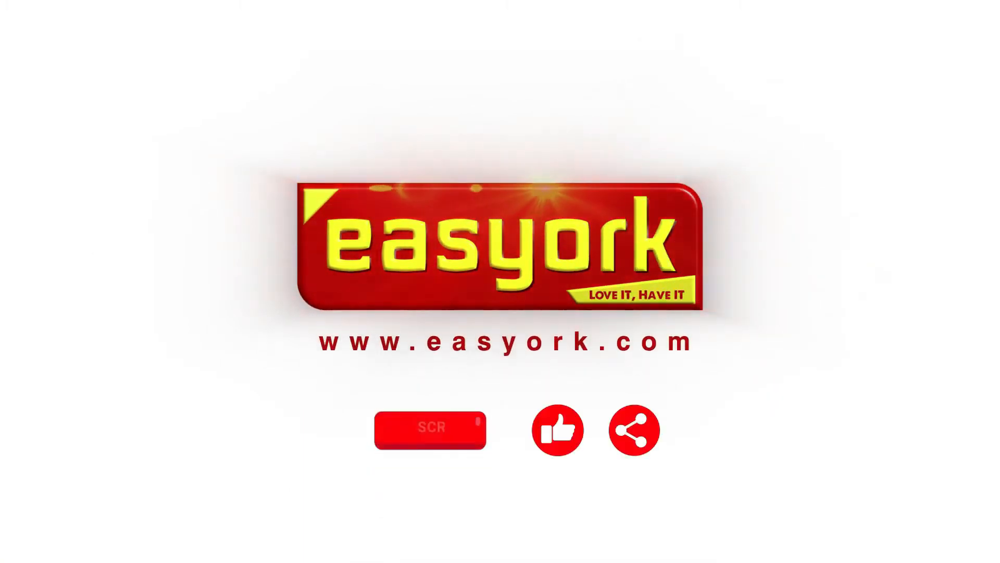
Place the cursor at the start of the English sample text and start reading it with Daniel.
{"action": "left_click", "coordinate": [431, 429]}
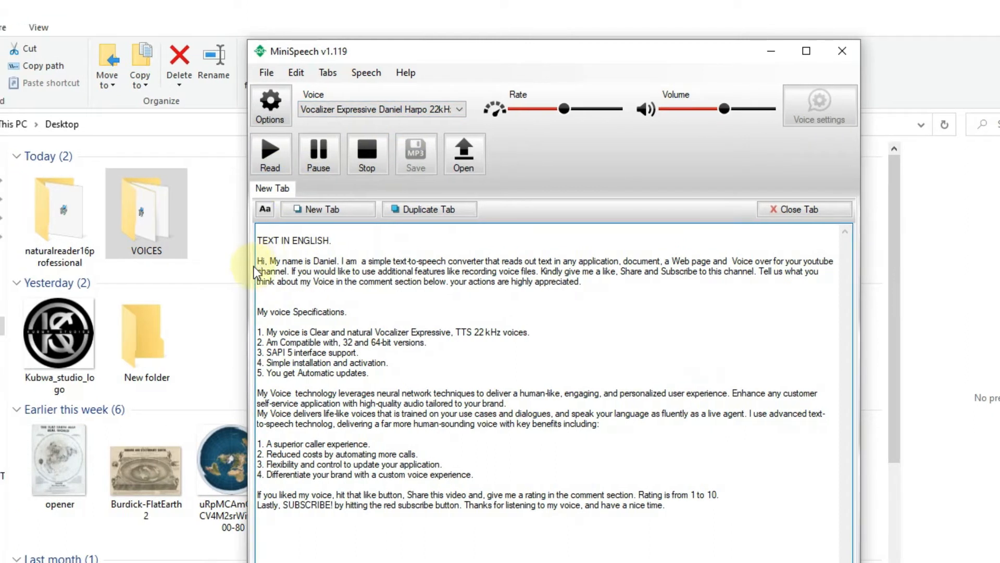
{"action": "left_click", "coordinate": [270, 153]}
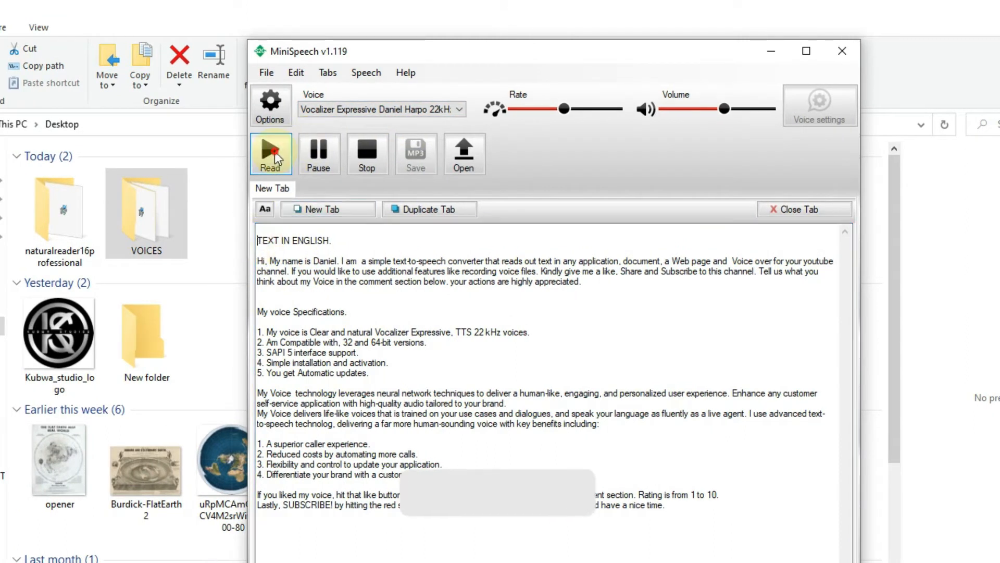
{"action": "left_click", "coordinate": [270, 153]}
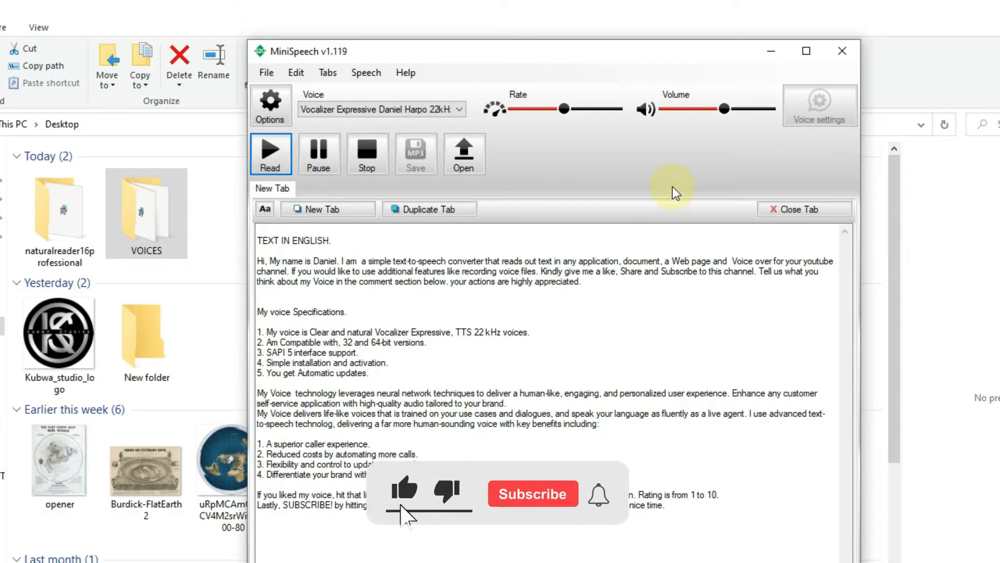
Follow the Daniel voice through the opening greeting paragraph, tracking highlighted words.
{"action": "left_click", "coordinate": [532, 493]}
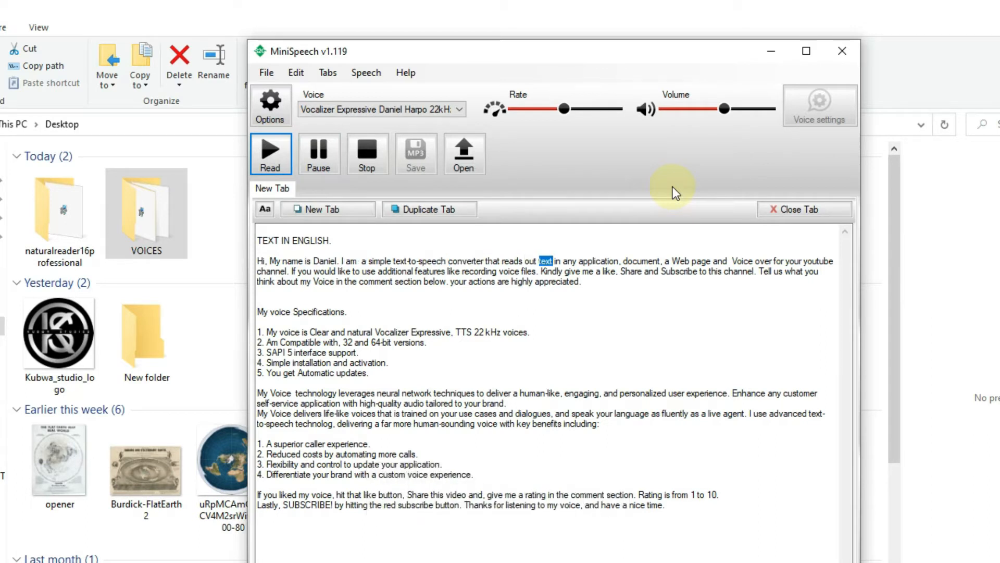
{"action": "double_click", "coordinate": [644, 261]}
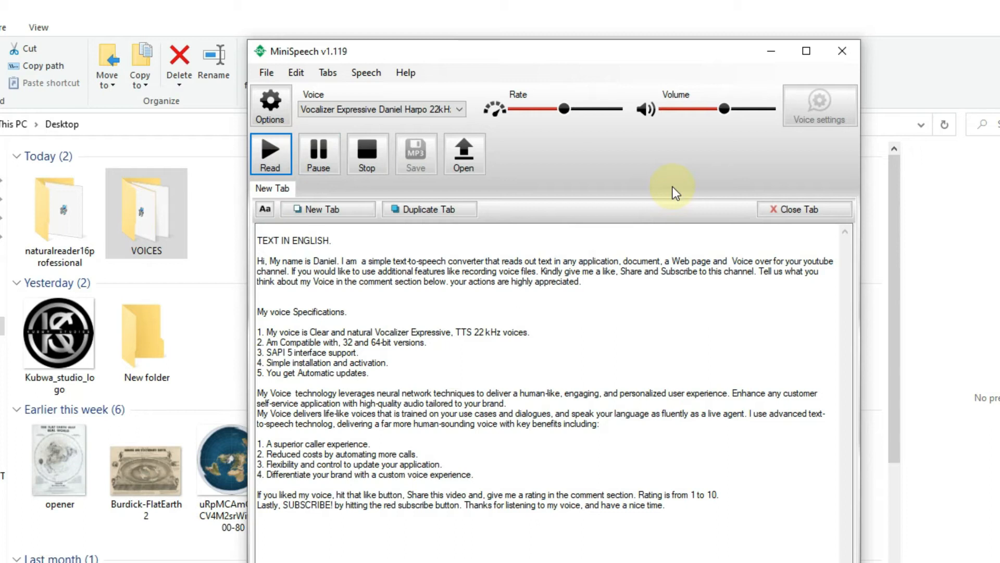
{"action": "double_click", "coordinate": [394, 271]}
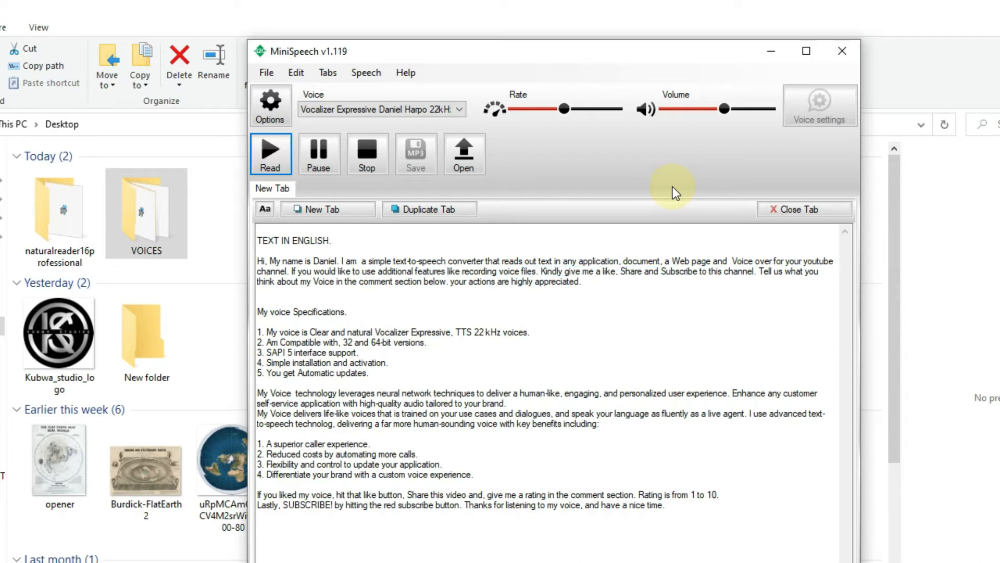
{"action": "double_click", "coordinate": [304, 282]}
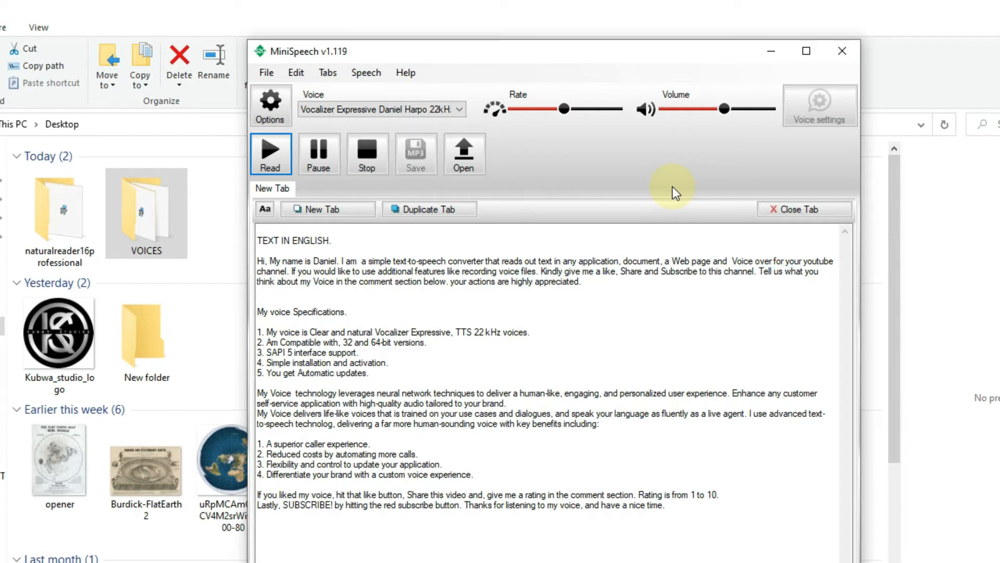
{"action": "double_click", "coordinate": [502, 282]}
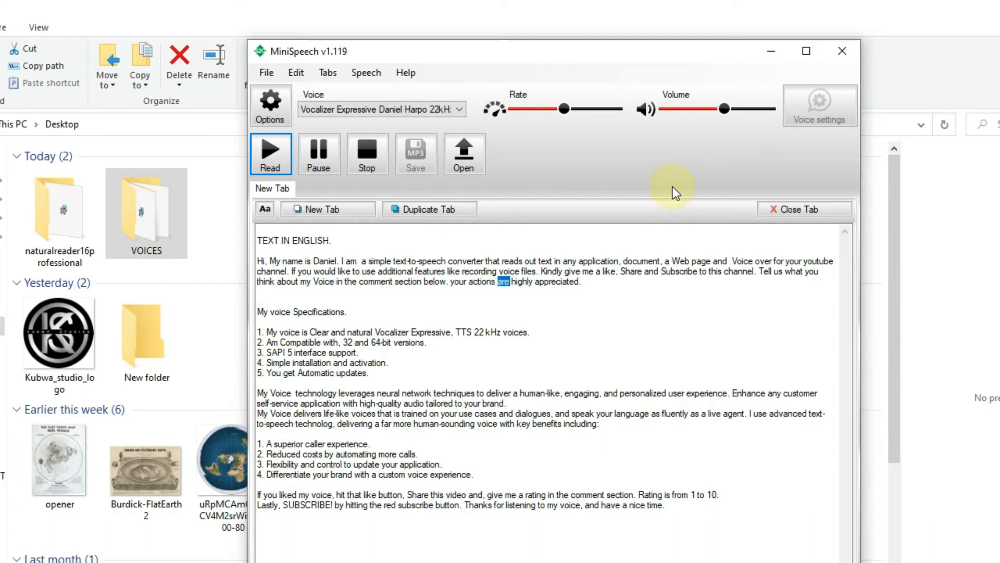
{"action": "double_click", "coordinate": [260, 312]}
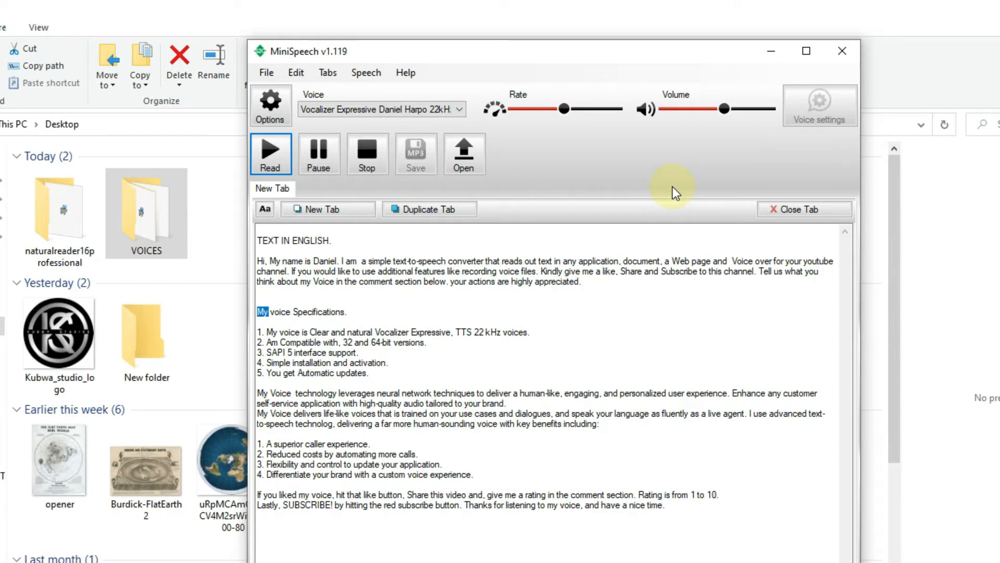
Follow playback through the five-item voice specifications list into the neural network paragraph.
{"action": "double_click", "coordinate": [321, 312]}
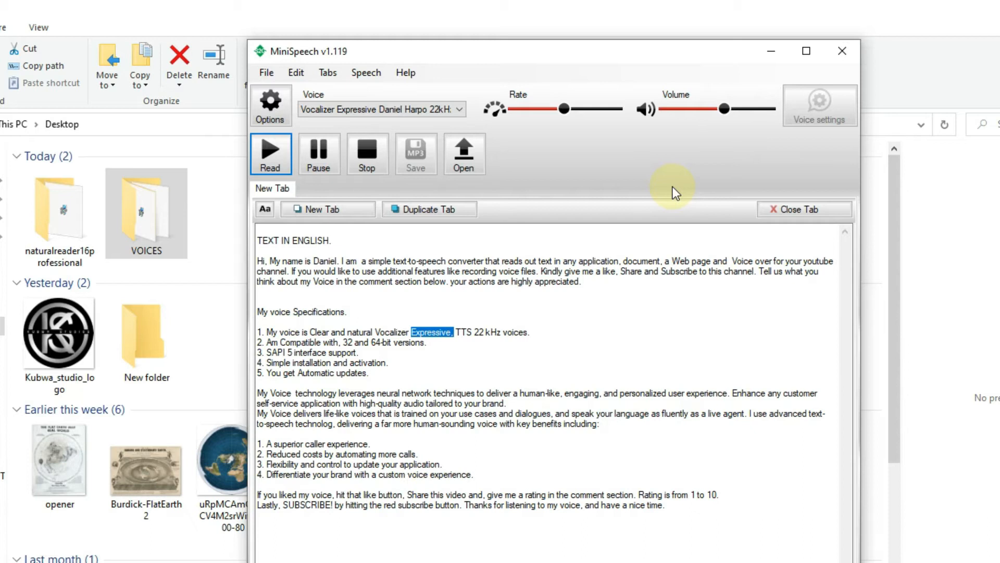
{"action": "double_click", "coordinate": [517, 332]}
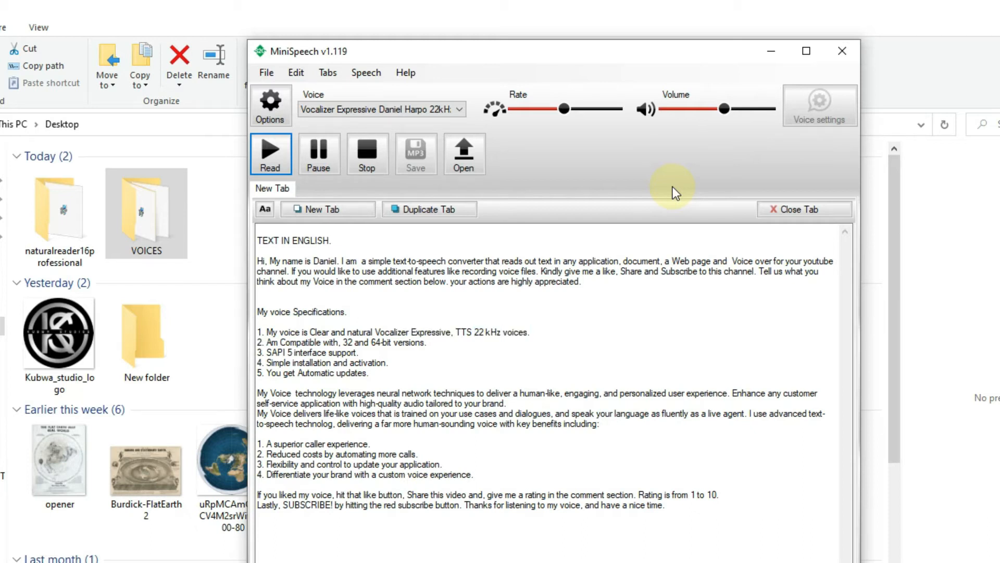
{"action": "double_click", "coordinate": [332, 343]}
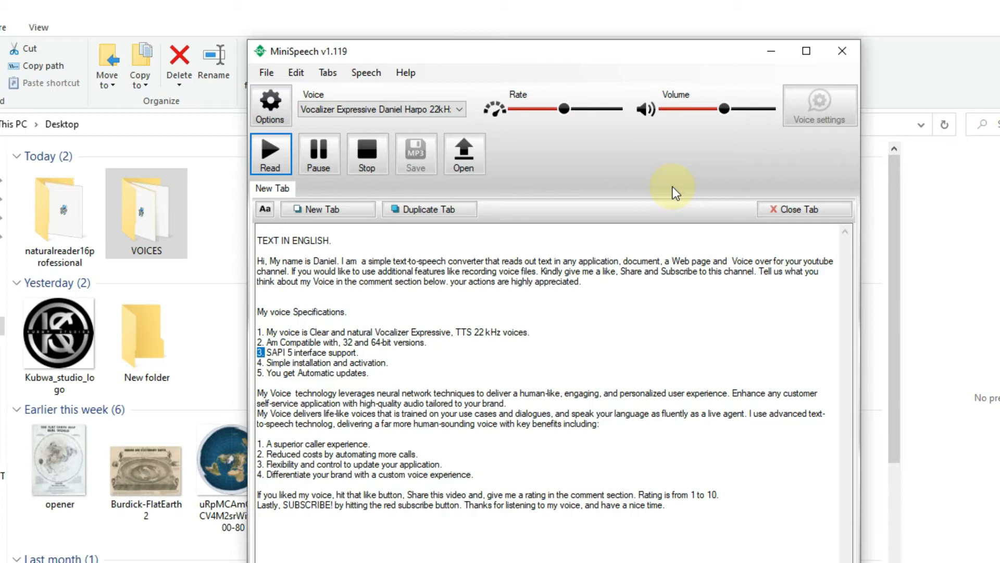
{"action": "double_click", "coordinate": [276, 352]}
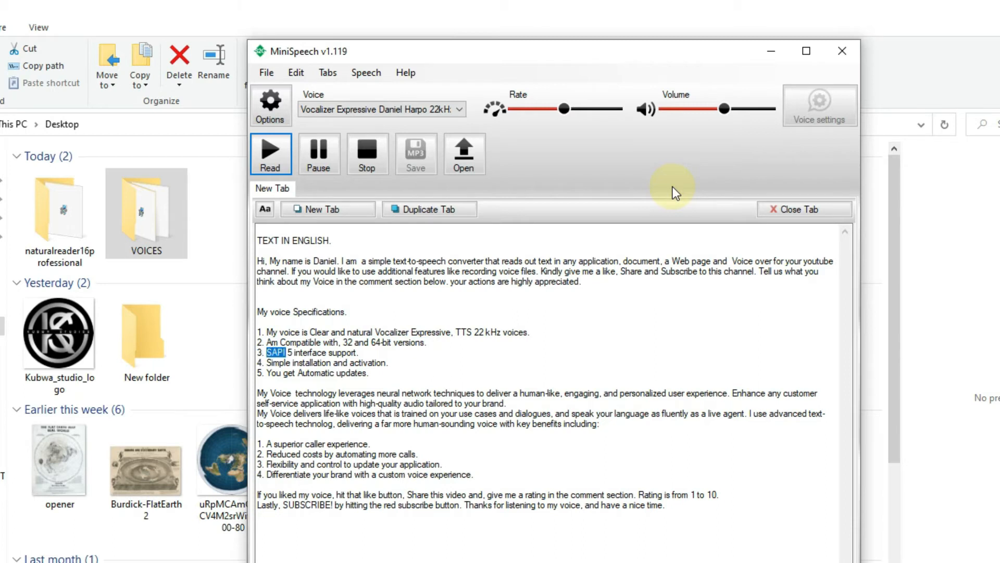
{"action": "double_click", "coordinate": [343, 353]}
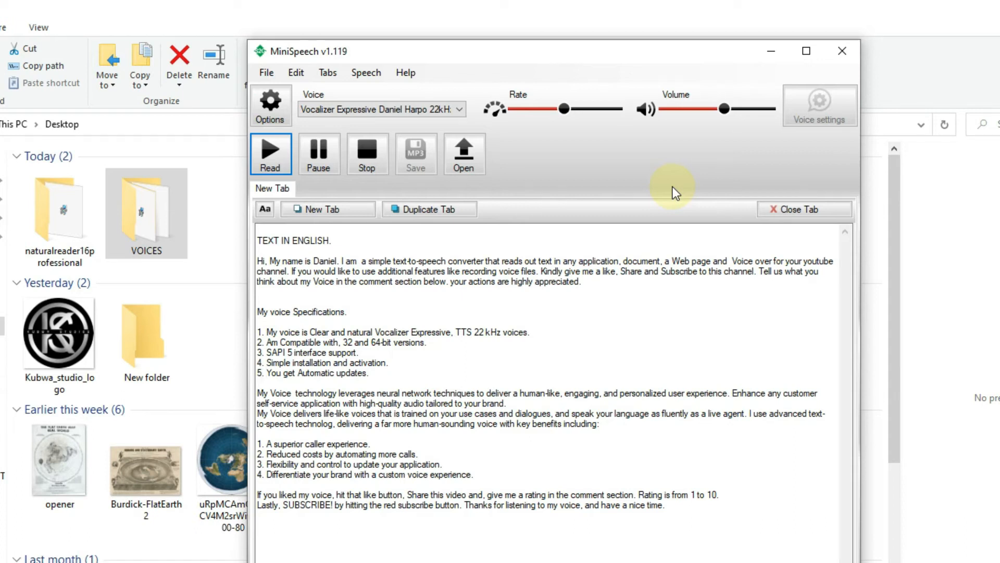
{"action": "double_click", "coordinate": [351, 372]}
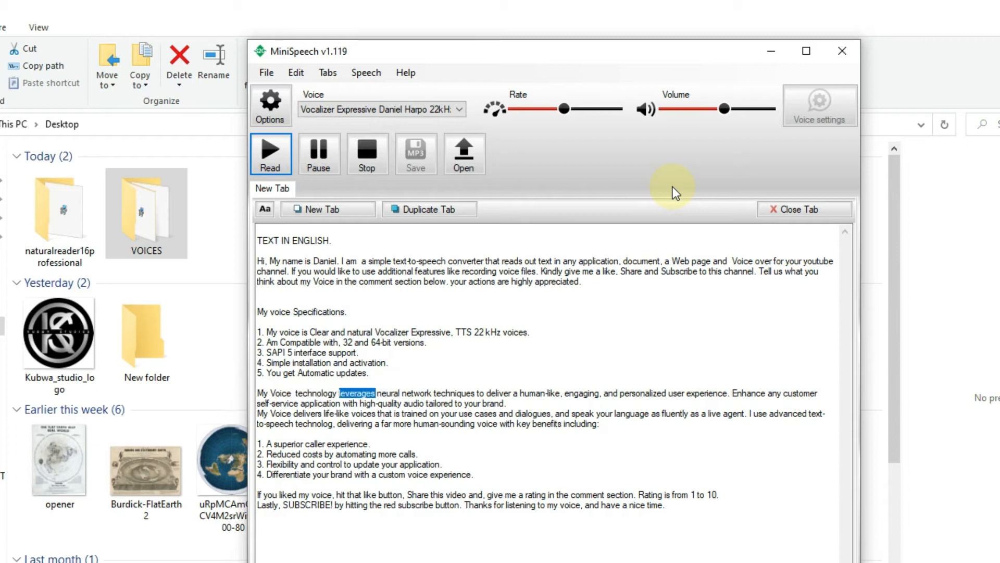
Follow playback through the neural network technology paragraphs up to the key benefits line.
{"action": "double_click", "coordinate": [454, 393]}
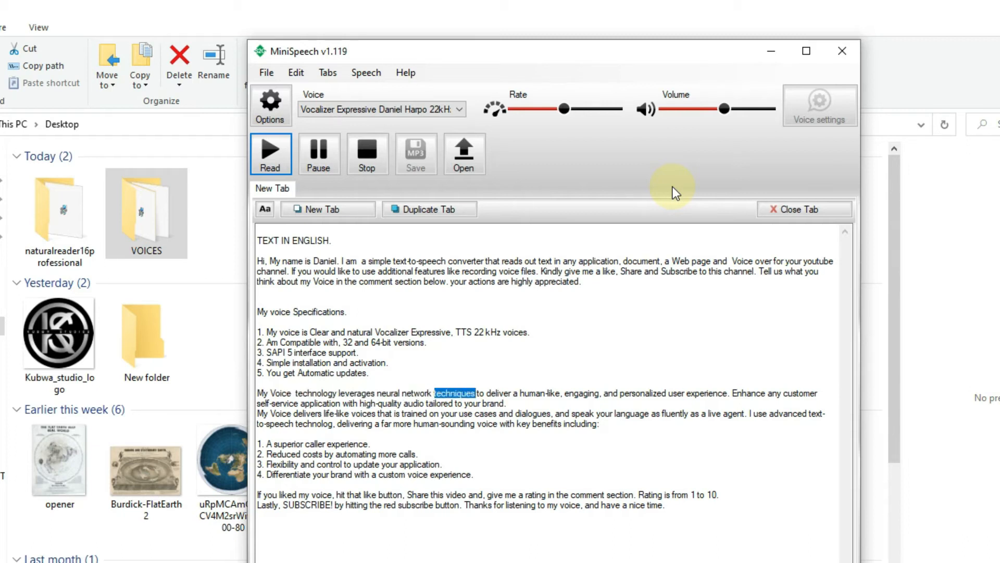
{"action": "double_click", "coordinate": [582, 393]}
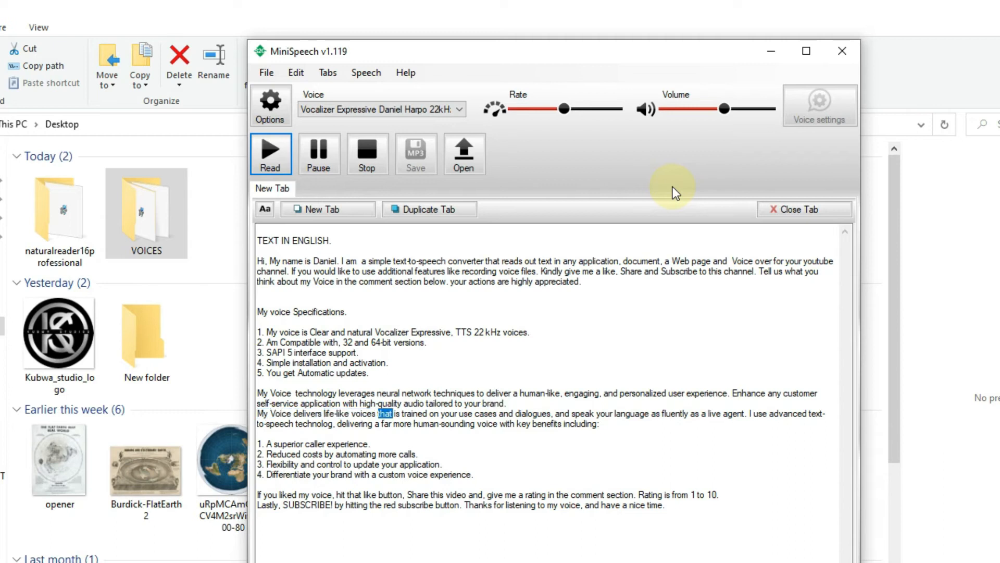
{"action": "double_click", "coordinate": [533, 413]}
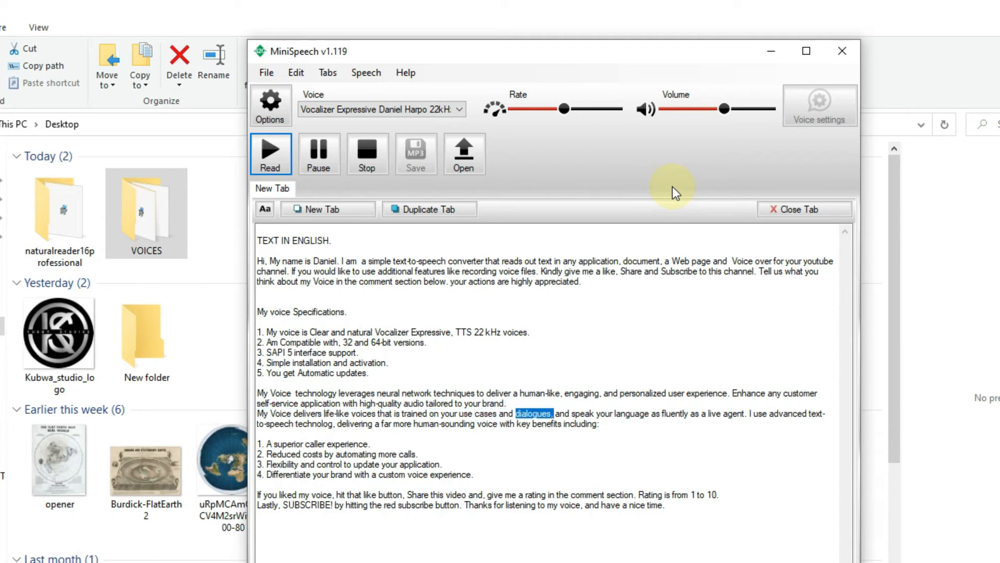
{"action": "double_click", "coordinate": [652, 413]}
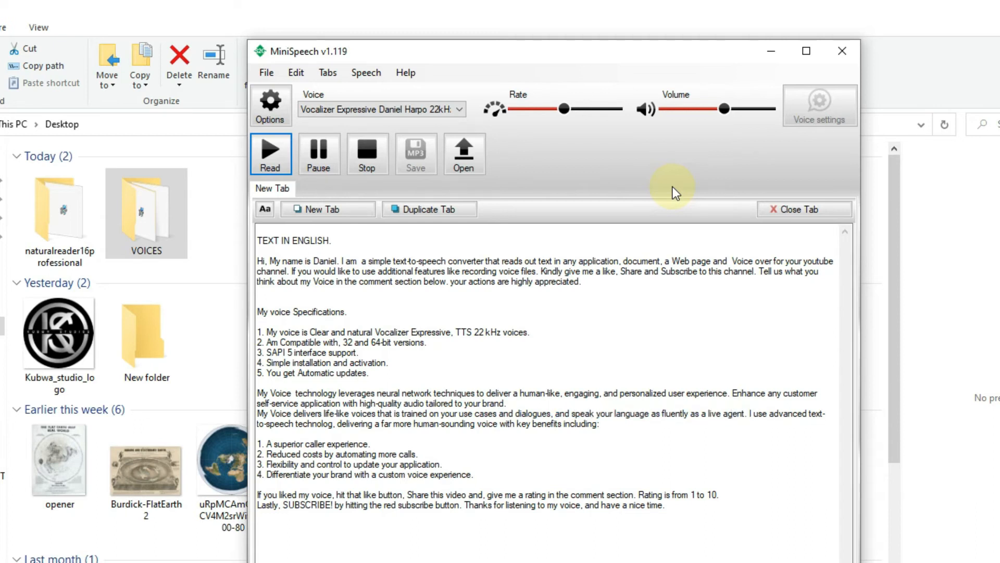
{"action": "double_click", "coordinate": [316, 424]}
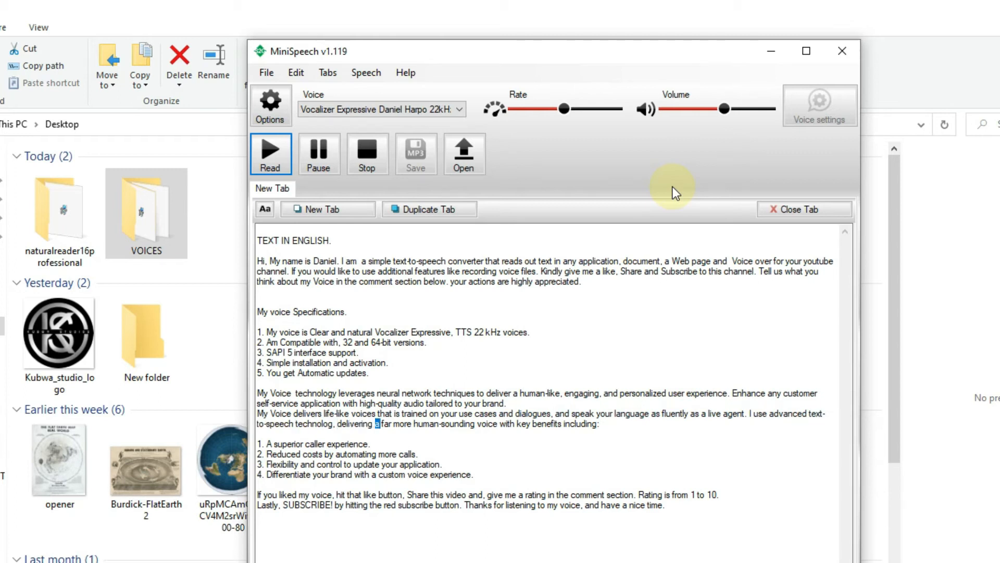
{"action": "double_click", "coordinate": [507, 424]}
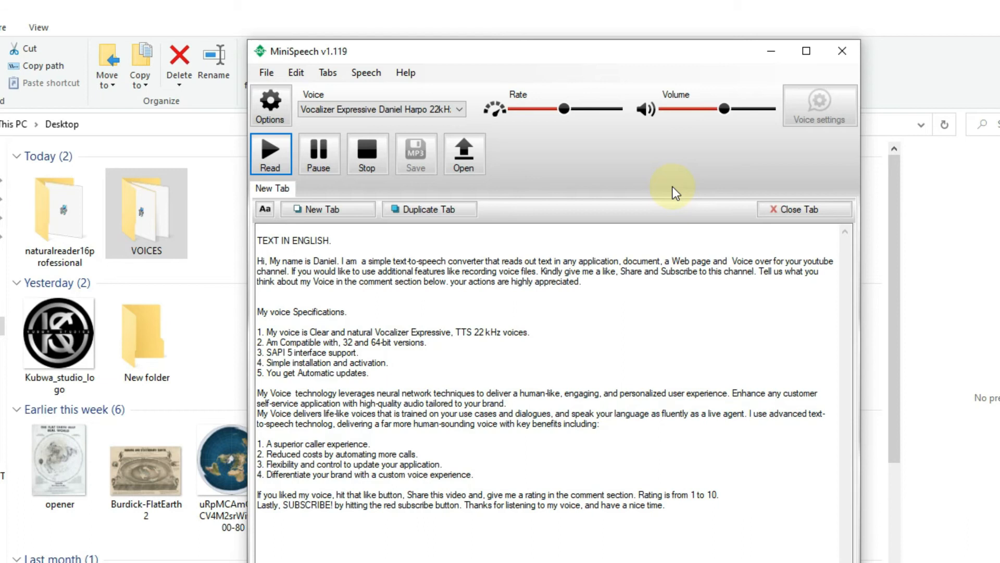
Follow the Daniel voice reading the four-item key benefits list.
{"action": "double_click", "coordinate": [284, 453]}
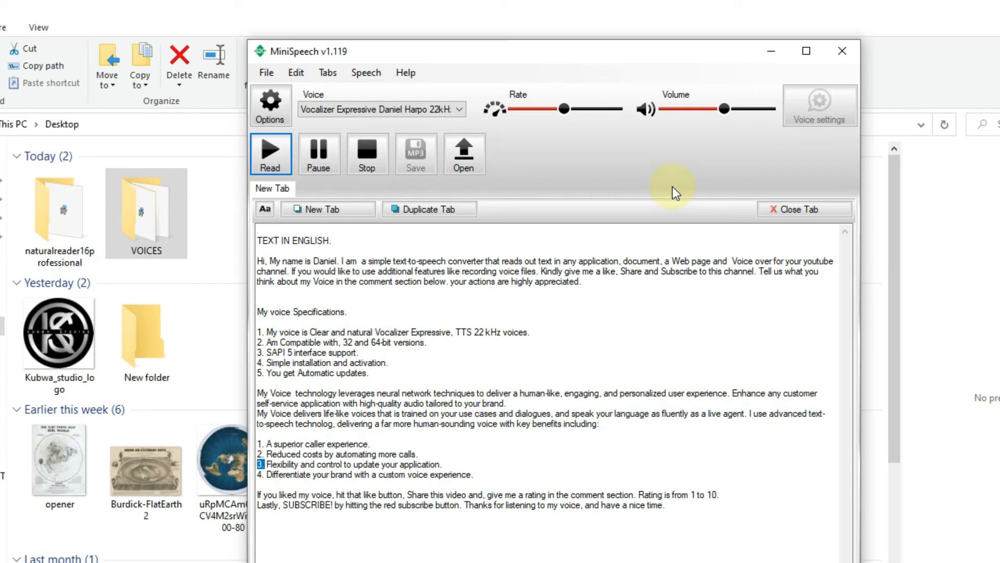
{"action": "double_click", "coordinate": [283, 464]}
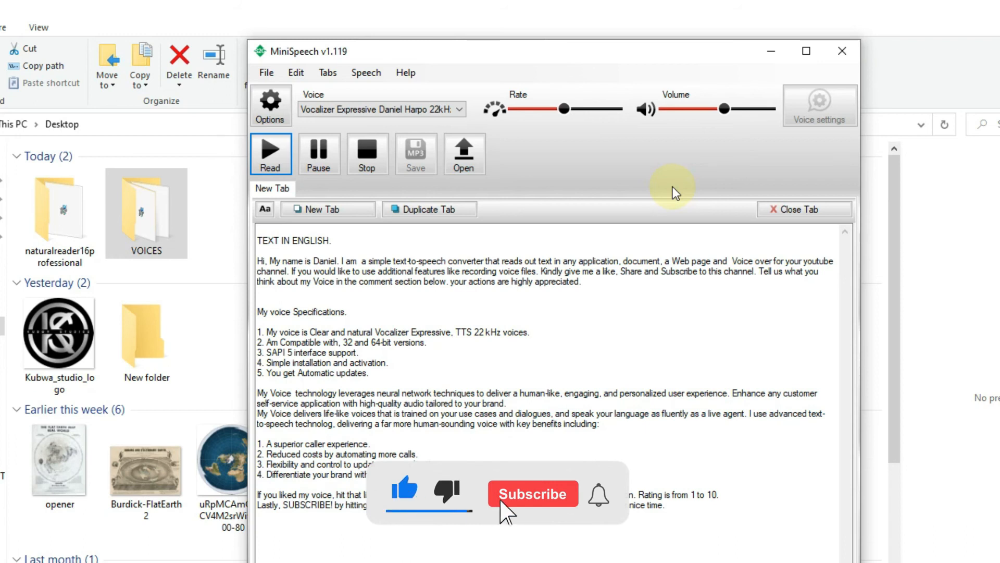
Follow playback into the closing paragraph, reaching the rating sentence.
{"action": "left_click", "coordinate": [532, 493]}
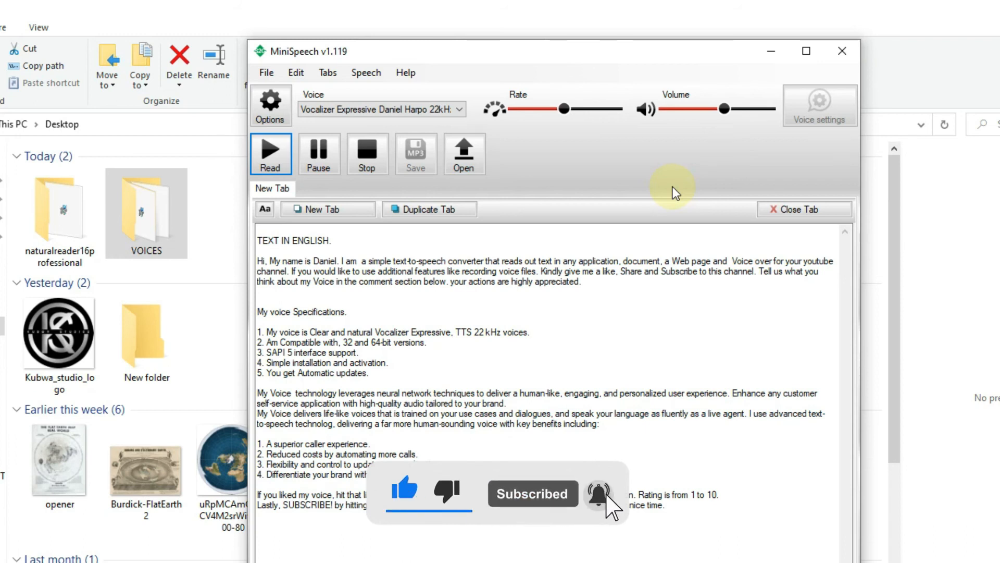
{"action": "double_click", "coordinate": [651, 495]}
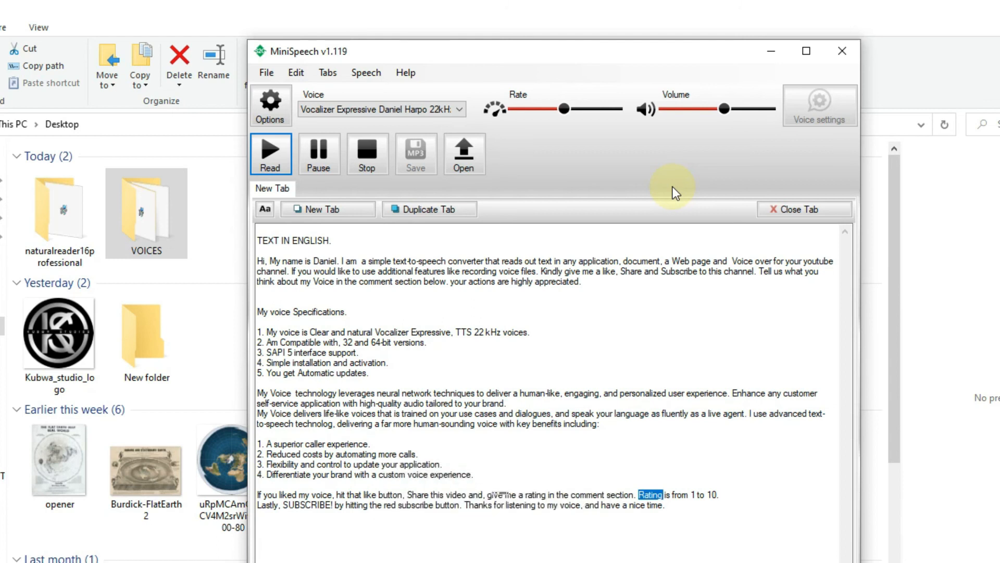